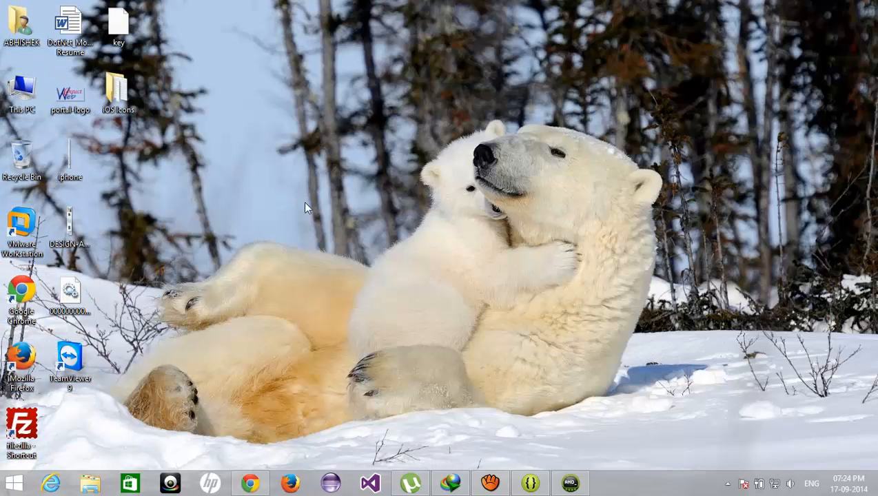
{"action": "mouse_move", "coordinate": [366, 284]}
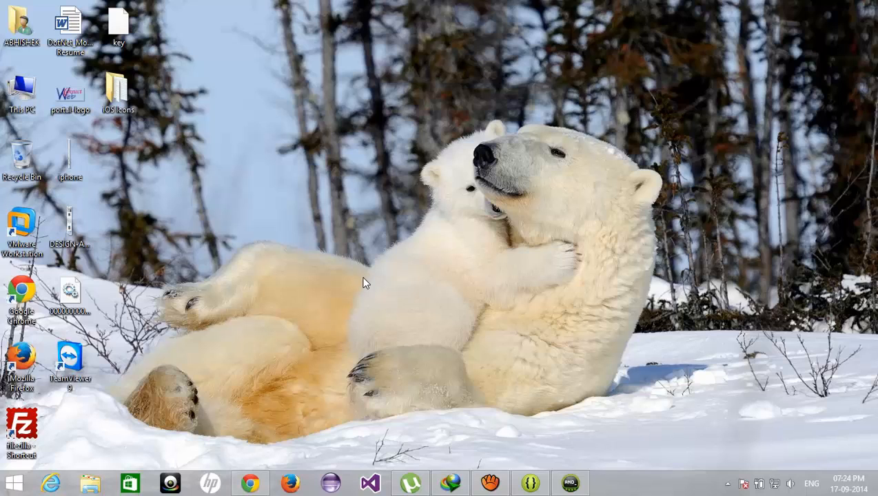
{"action": "mouse_move", "coordinate": [406, 268]}
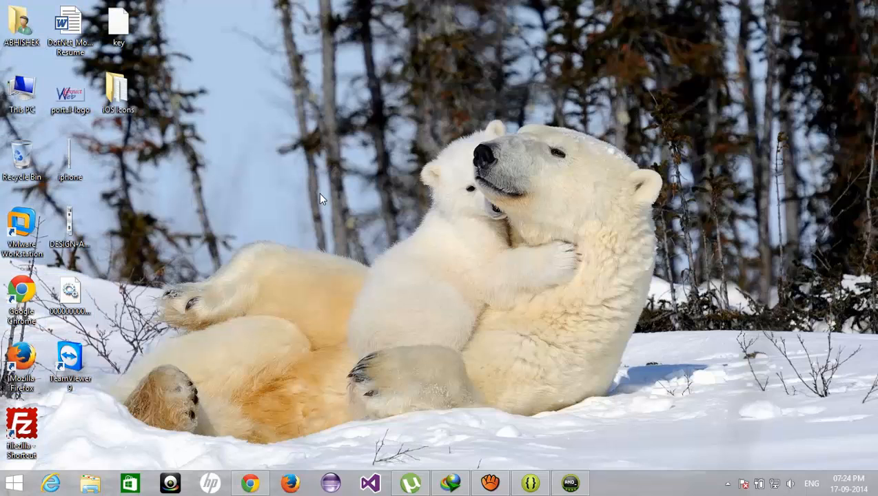
{"action": "mouse_move", "coordinate": [391, 358]}
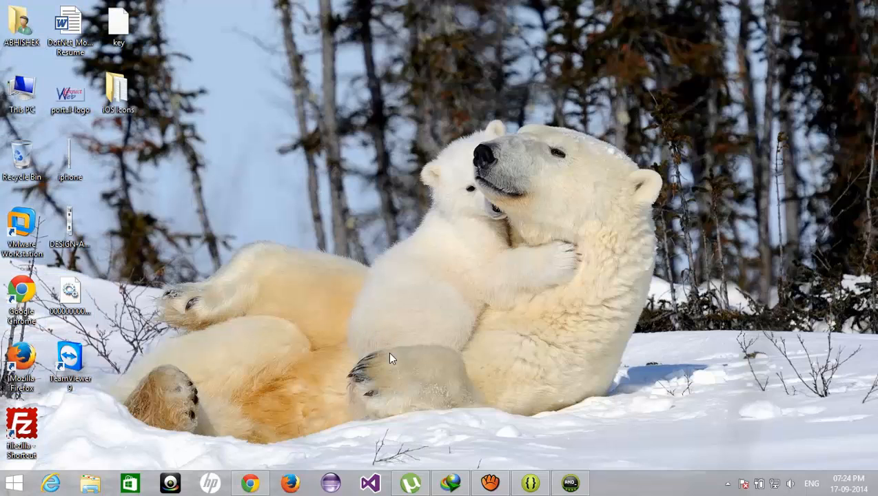
{"action": "mouse_move", "coordinate": [476, 422]}
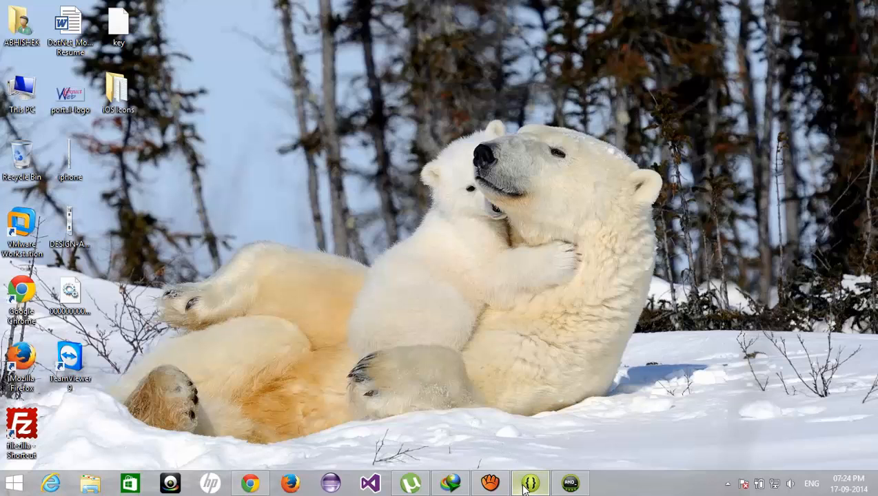
Step: Bring up the programming-guru Android tutorials site in Chrome
{"action": "left_click", "coordinate": [529, 483]}
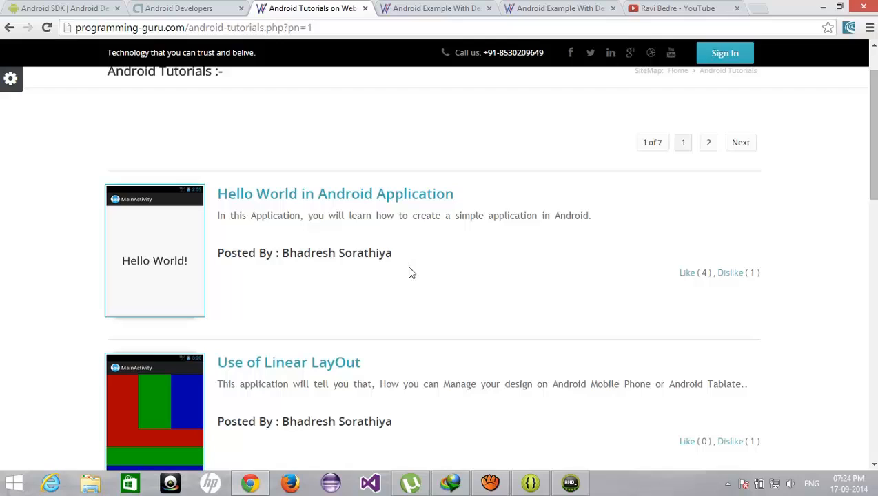
{"action": "left_click_drag", "start_coordinate": [295, 254], "coordinate": [394, 254]}
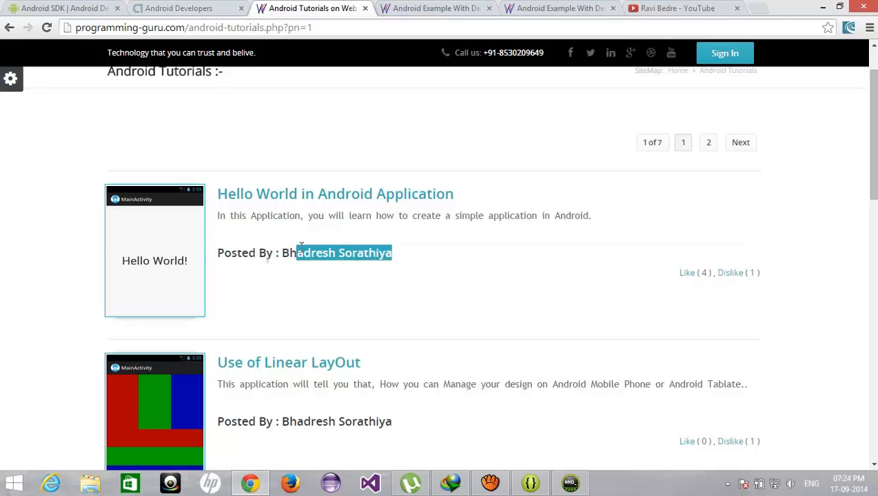
{"action": "left_click", "coordinate": [345, 281]}
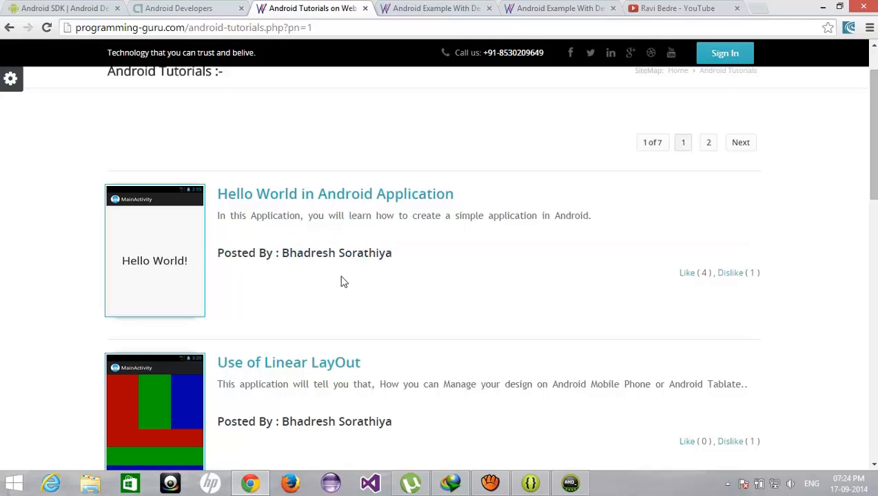
{"action": "mouse_move", "coordinate": [342, 276]}
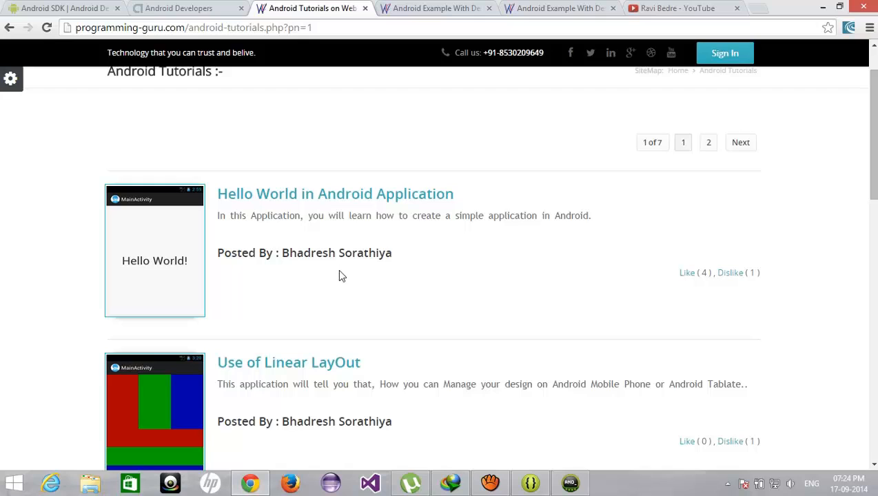
Step: Scroll the tutorials list past Linear Layout to the Absolute Layout in Android entry
{"action": "scroll", "scroll_direction": "down", "scroll_amount": 3}
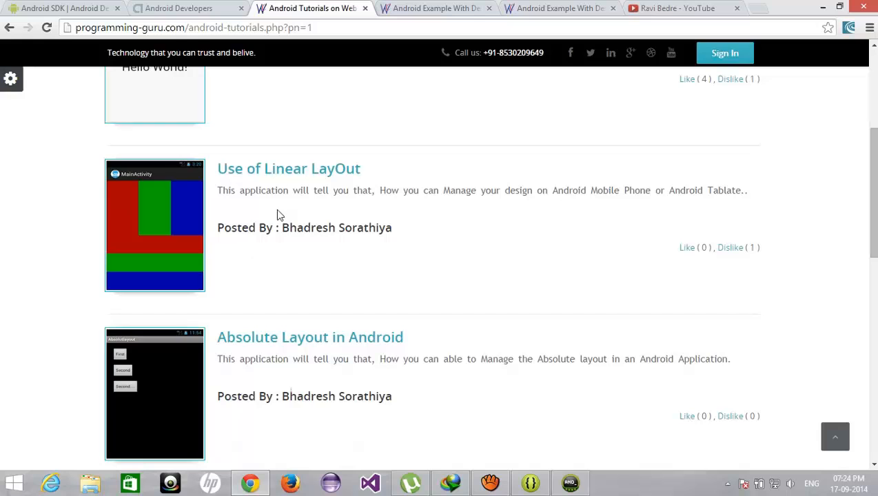
{"action": "scroll", "scroll_direction": "down", "scroll_amount": 3}
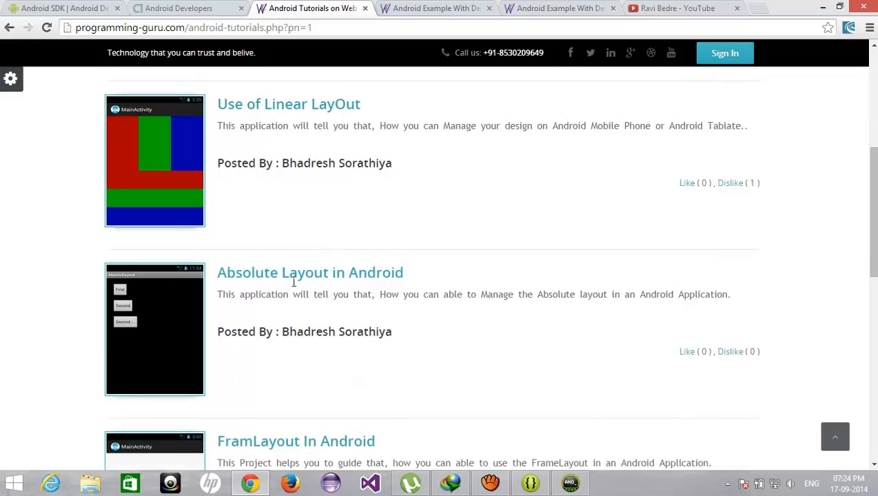
{"action": "scroll", "scroll_direction": "down", "scroll_amount": 3}
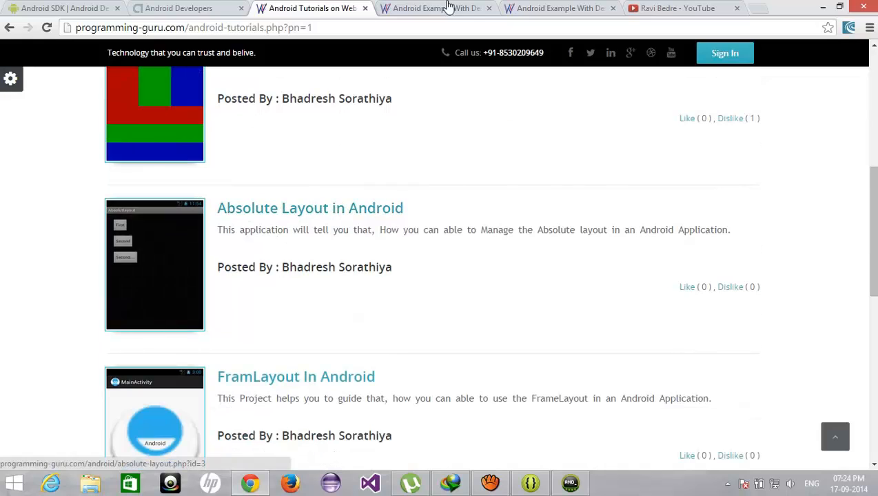
Step: View the Absolute Layout in Android tutorial and its three-button XML code
{"action": "left_click", "coordinate": [311, 207]}
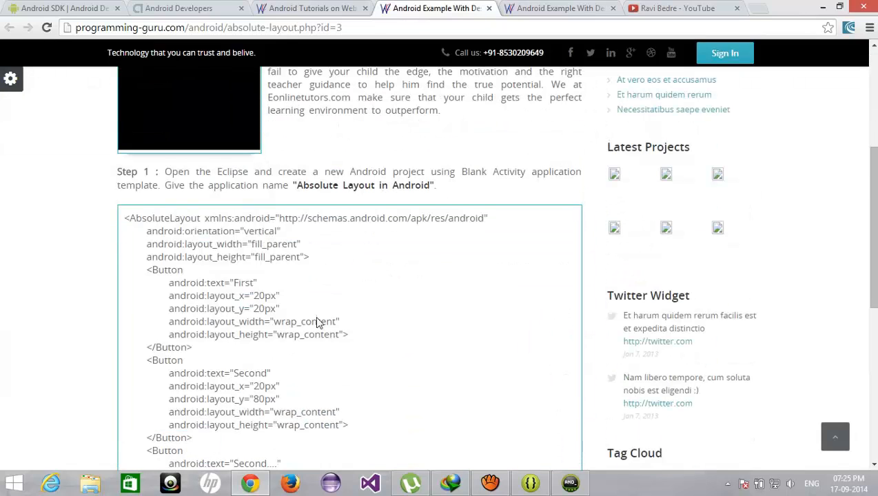
{"action": "scroll", "scroll_direction": "down", "scroll_amount": 3}
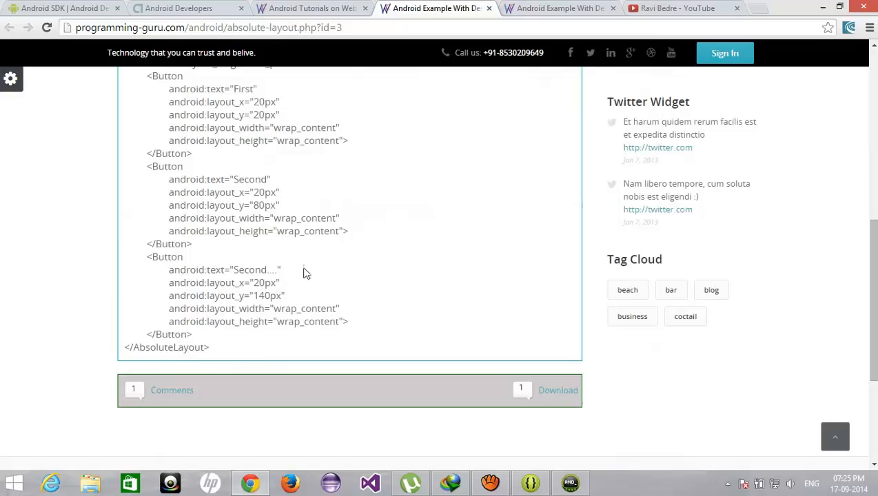
{"action": "scroll", "scroll_direction": "up", "scroll_amount": 3}
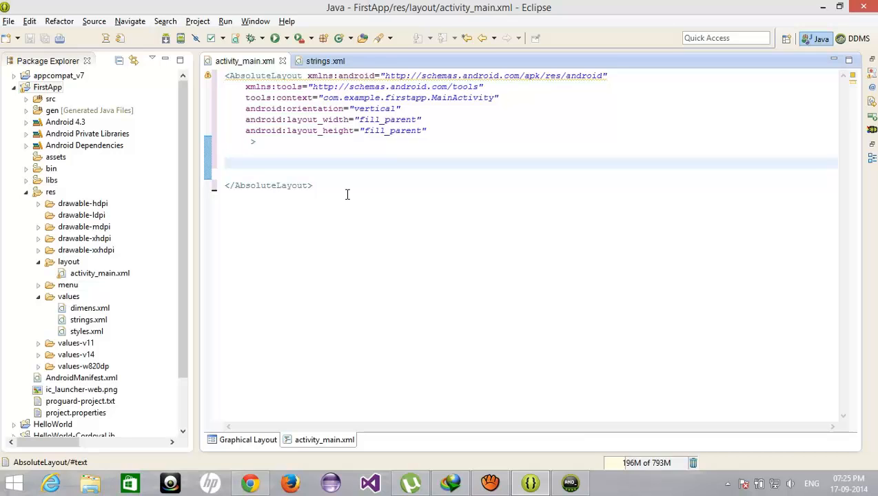
Step: Place the cursor inside the empty AbsoluteLayout element of activity_main.xml
{"action": "left_click", "coordinate": [245, 163]}
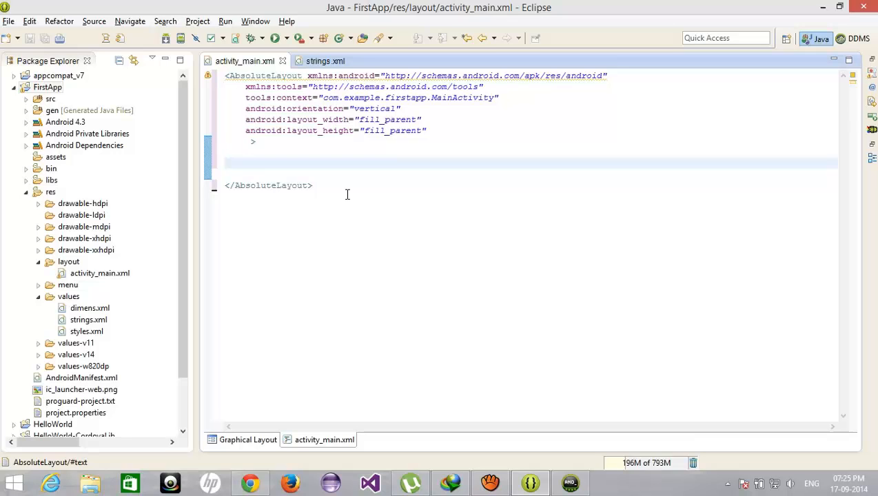
{"action": "mouse_move", "coordinate": [334, 194]}
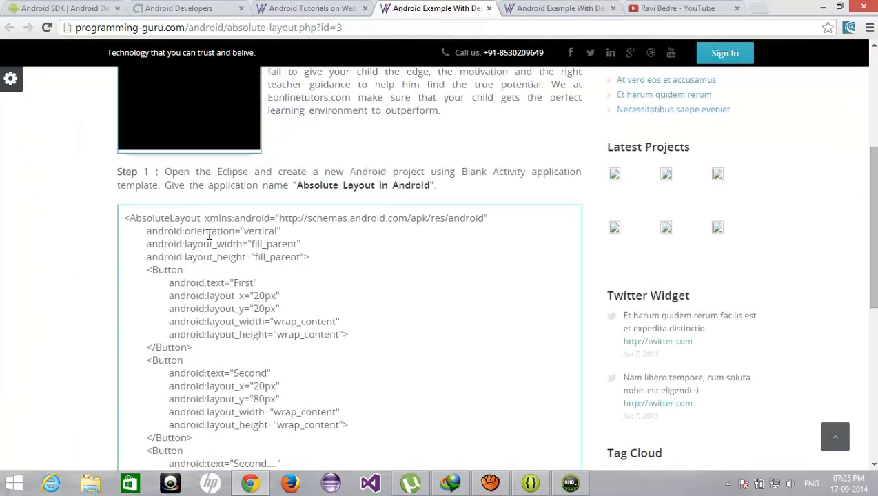
Step: Highlight an attribute word in the tutorial's AbsoluteLayout code for reference
{"action": "double_click", "coordinate": [275, 256]}
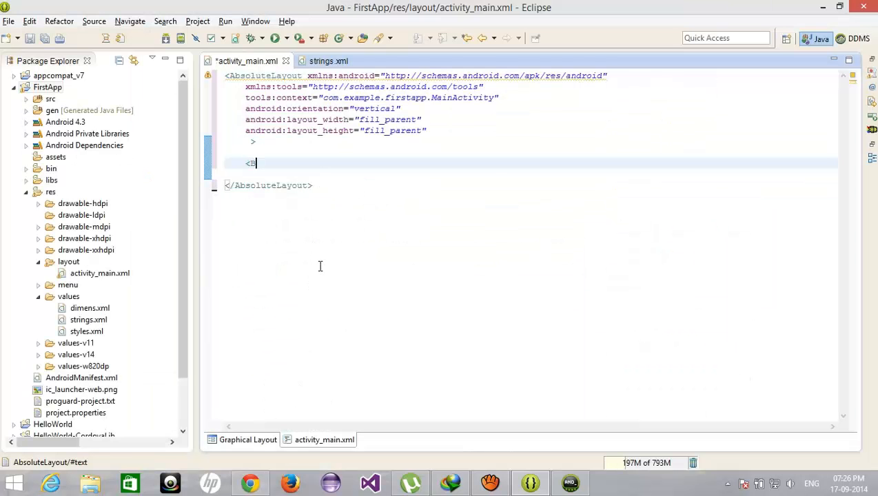
Step: Write a Button with text "my First Button", layout_x 20dp and layout_y 20dp
{"action": "type", "text": "Button />"}
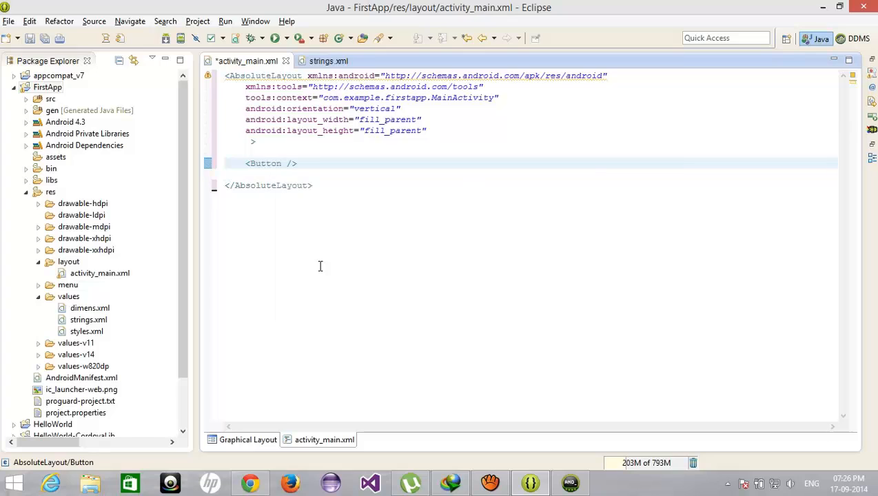
{"action": "type", "text": "android:text=\"\""}
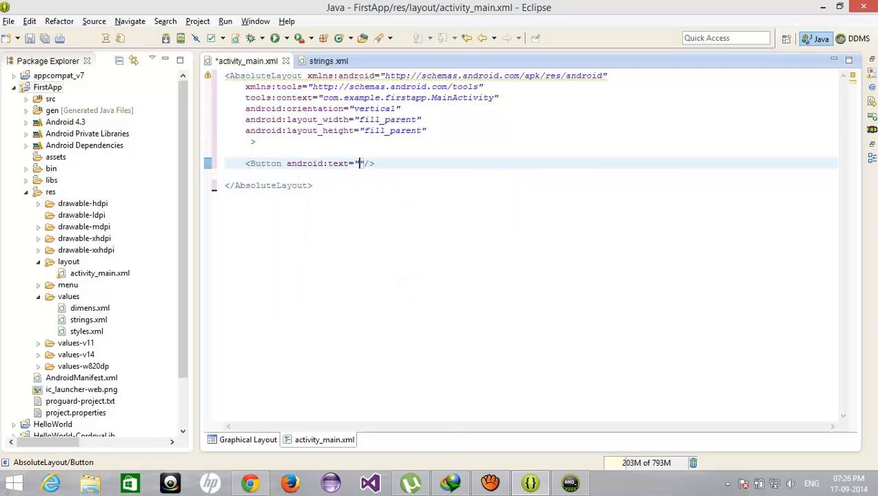
{"action": "type", "text": "my"}
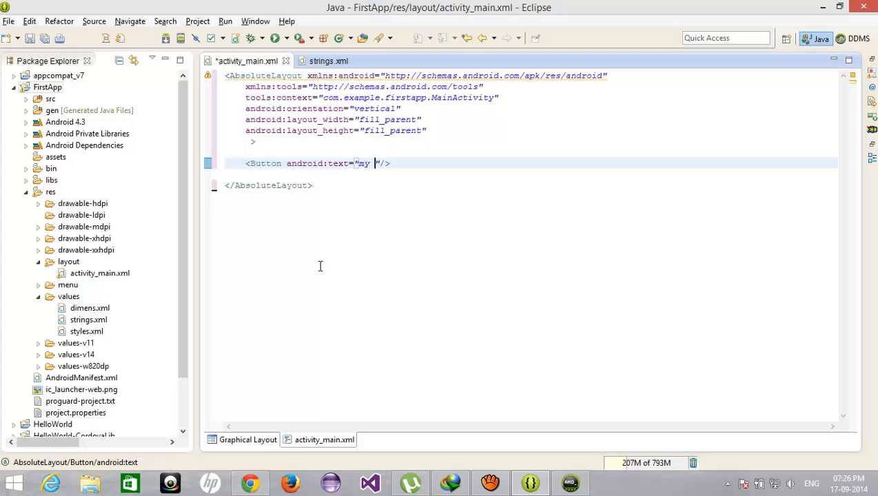
{"action": "type", "text": "First Buu"}
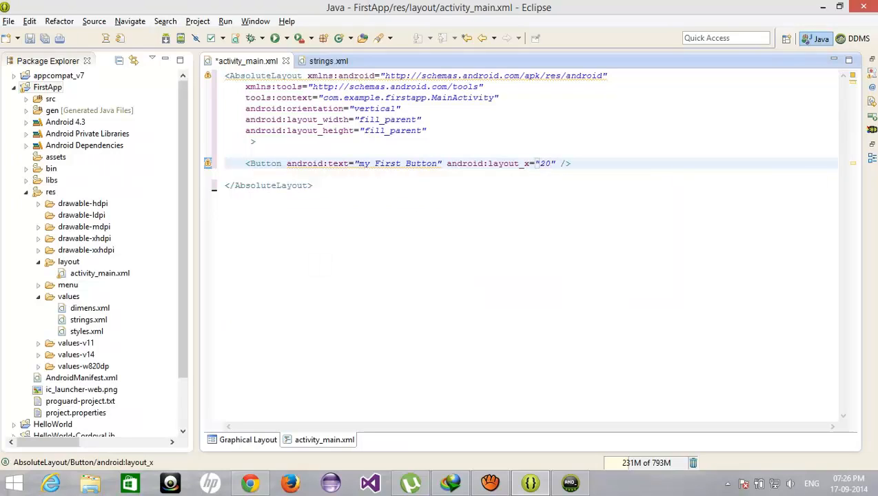
{"action": "type", "text": "dp"}
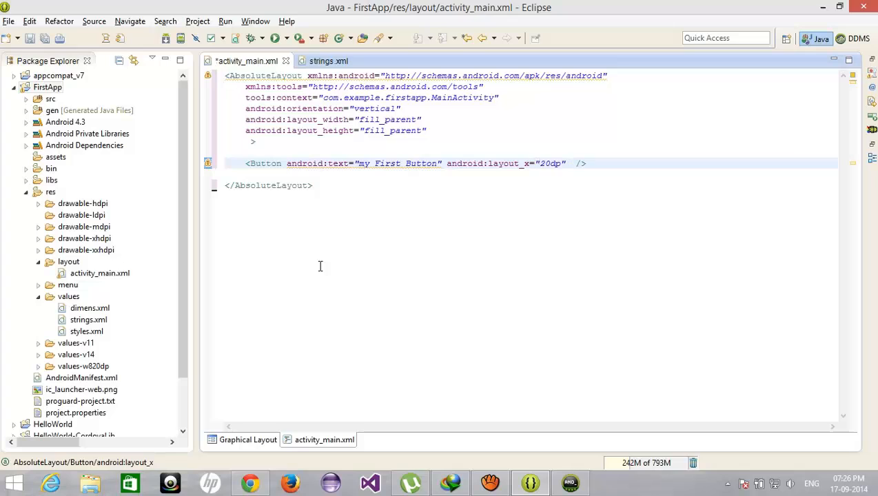
{"action": "type", "text": "layout_y=\""}
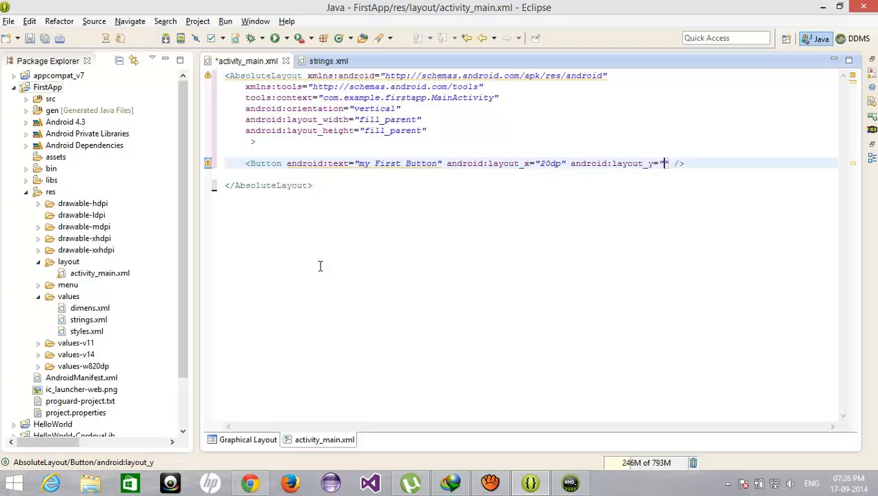
{"action": "type", "text": "20dp"}
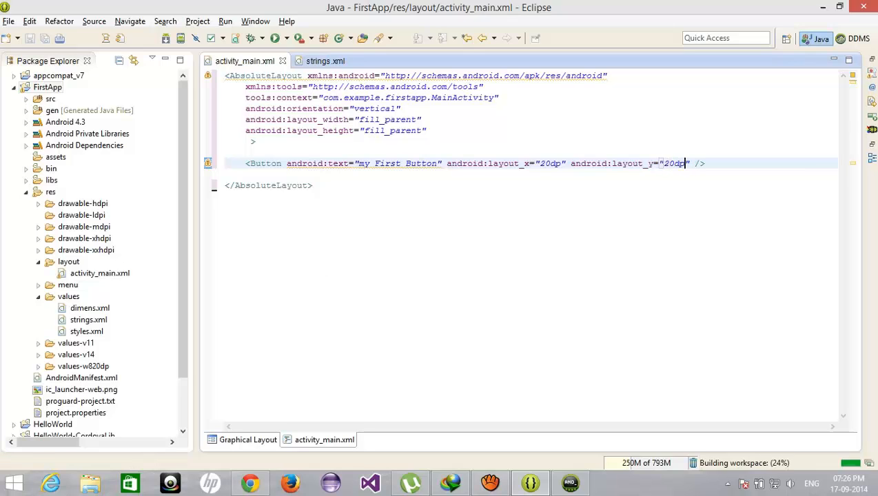
Step: Preview the rendered first button in Graphical Layout and return to the XML source
{"action": "left_click", "coordinate": [248, 440]}
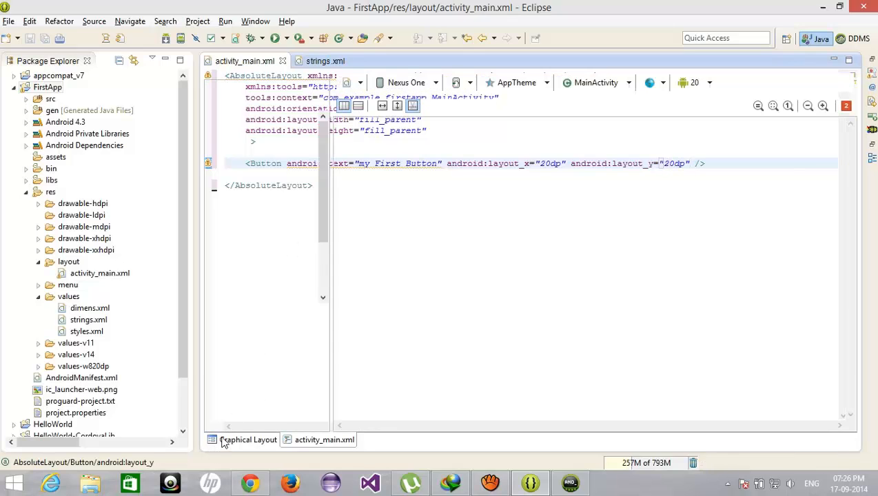
{"action": "left_click", "coordinate": [249, 439]}
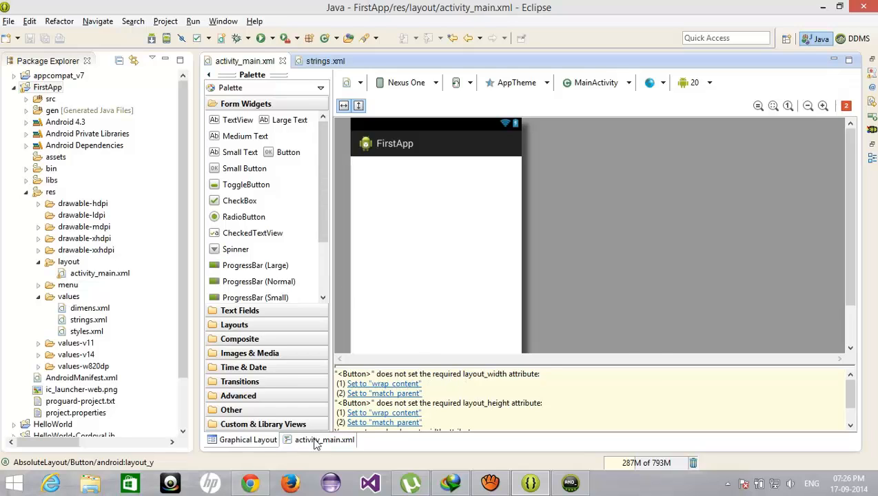
{"action": "left_click", "coordinate": [325, 440]}
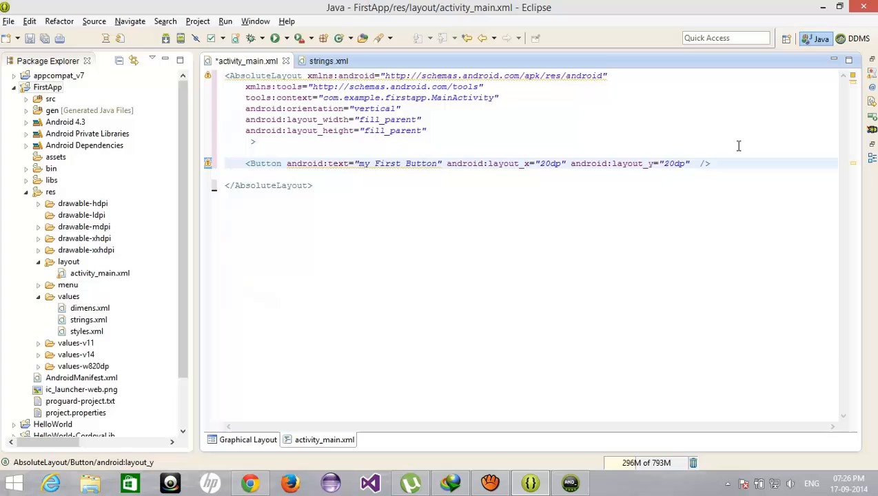
Step: Give the first button layout_width 50dp and layout_height wrap_content
{"action": "type", "text": "android:layout_width=\"\" />"}
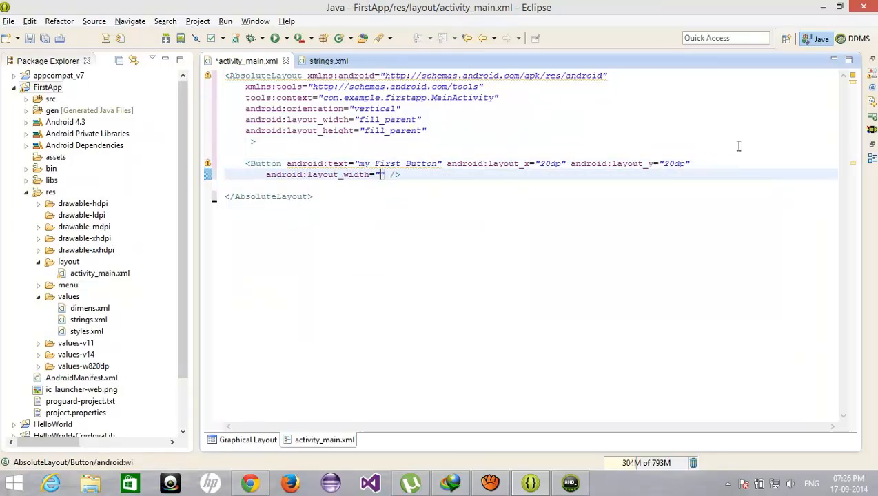
{"action": "type", "text": "50dp"}
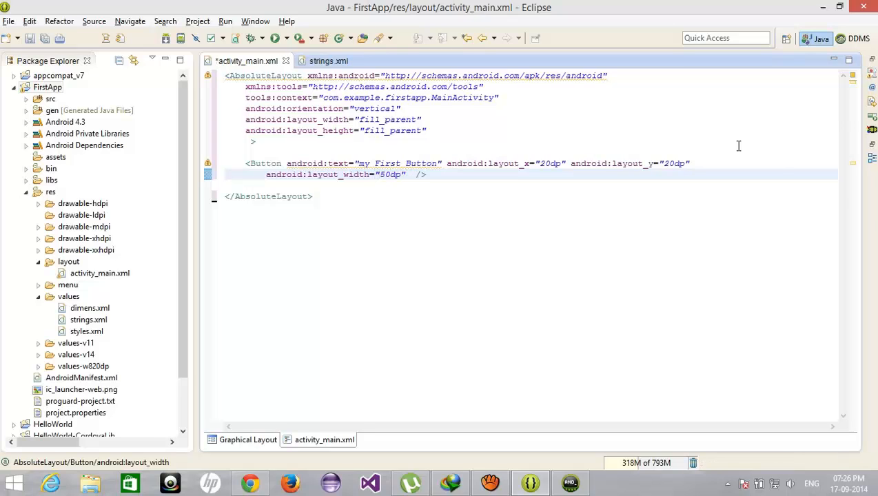
{"action": "type", "text": "android:layout_height=\"\""}
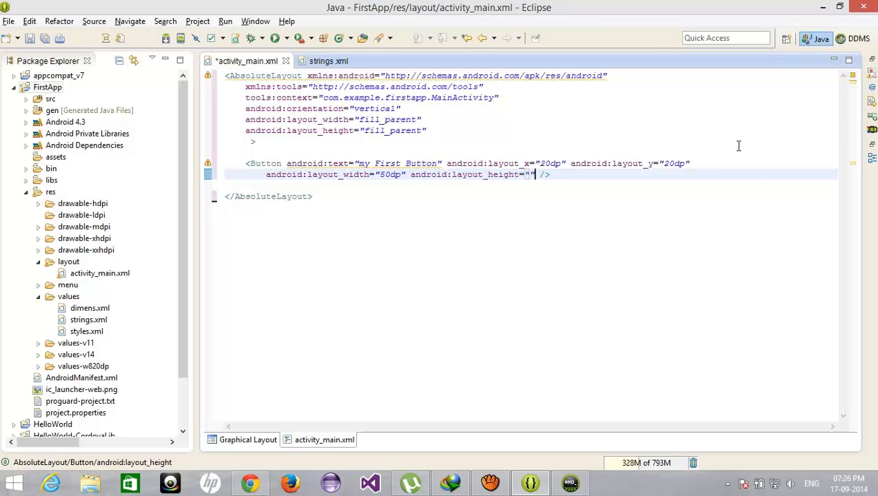
{"action": "type", "text": "wrap_content"}
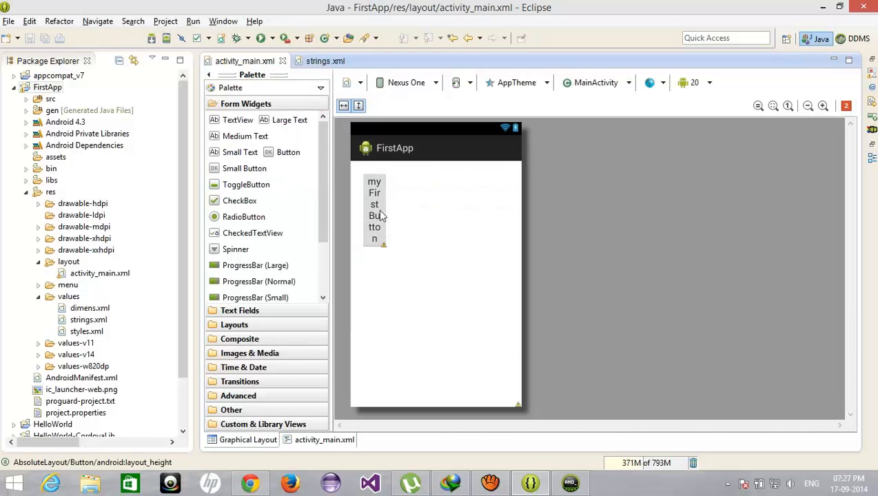
Step: Select the narrow button in the preview and go back to edit its layout_width value
{"action": "left_click", "coordinate": [375, 209]}
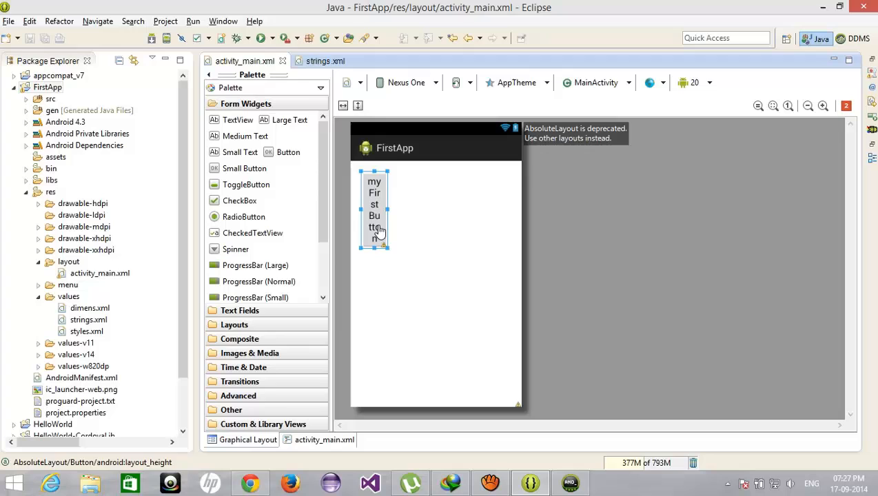
{"action": "mouse_move", "coordinate": [452, 204]}
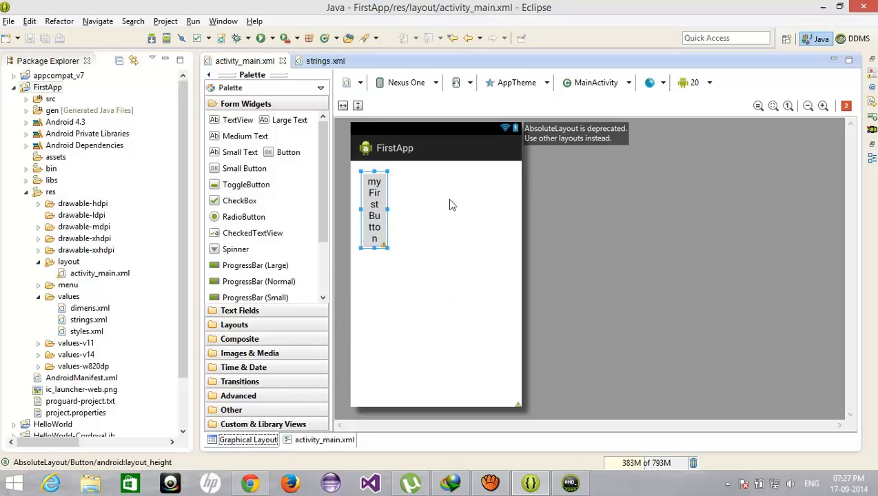
{"action": "left_click", "coordinate": [324, 440]}
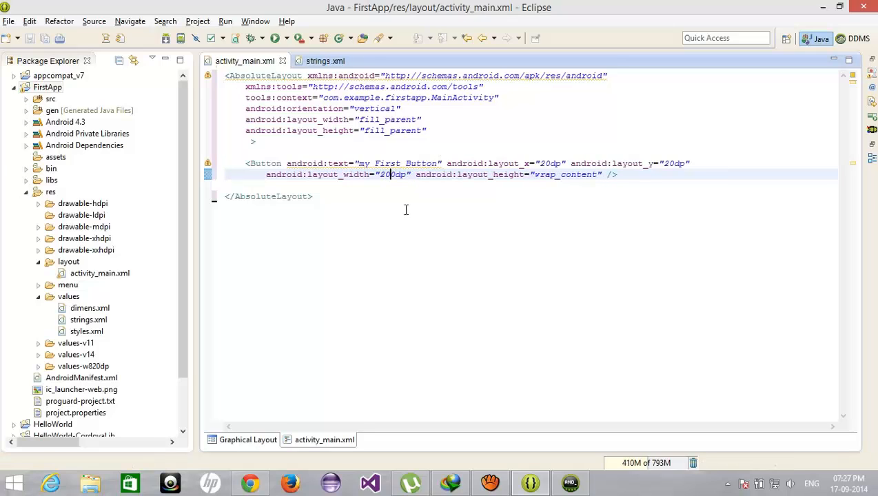
{"action": "left_click", "coordinate": [249, 440]}
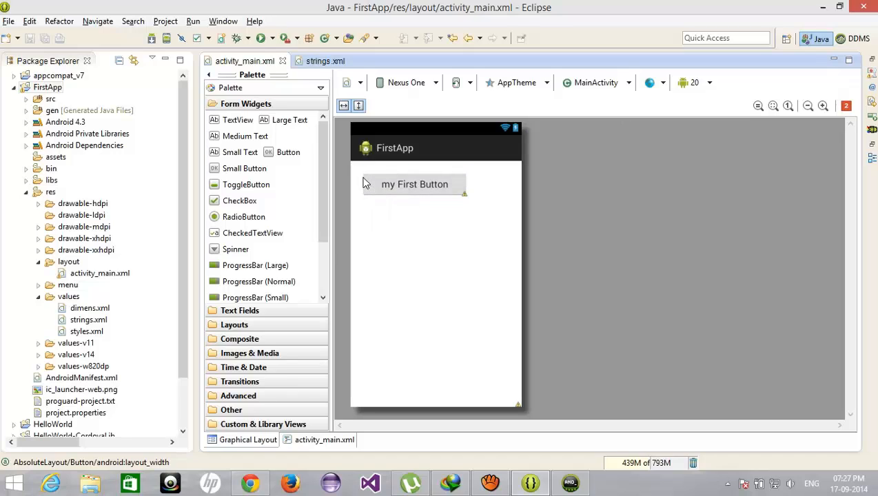
{"action": "mouse_move", "coordinate": [351, 183]}
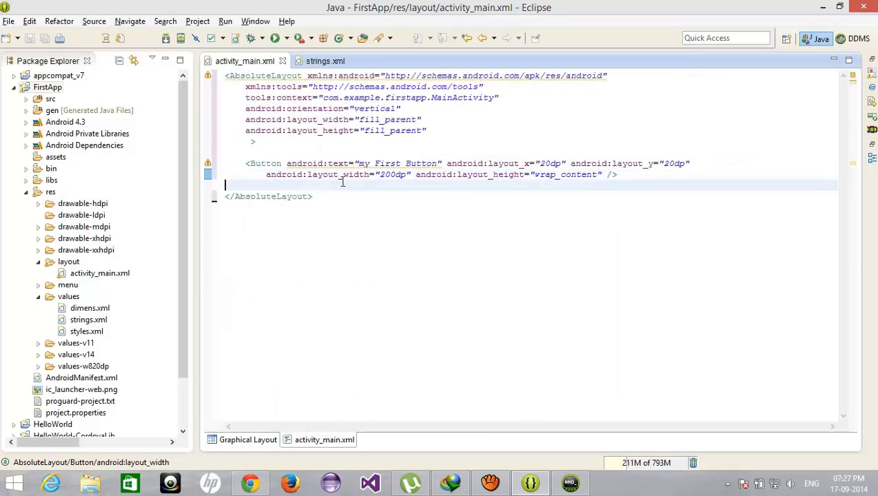
Step: Start a second Button labelled Second Button at layout_x 20dp, layout_y 80dp
{"action": "type", "text": "<Button"}
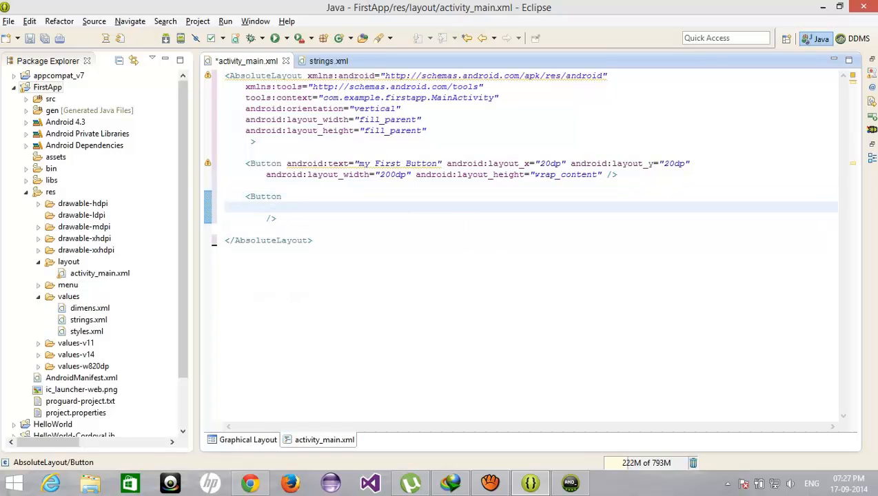
{"action": "type", "text": "android:text=\""}
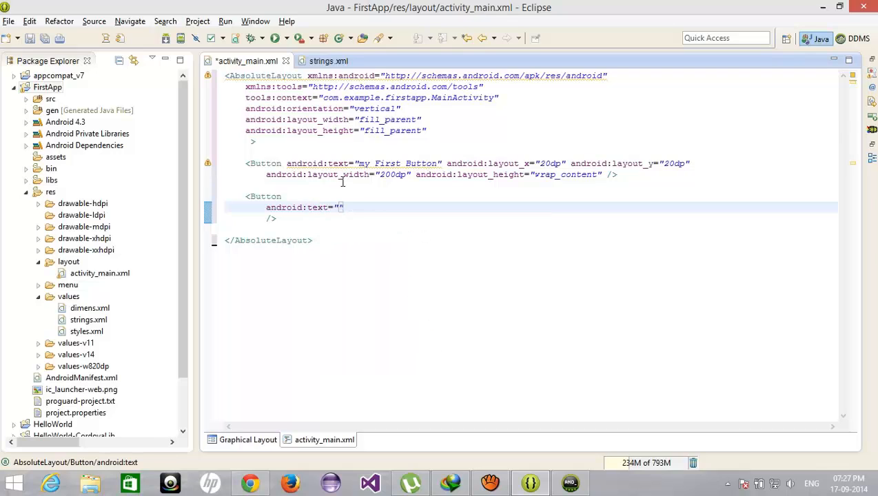
{"action": "type", "text": "Second Button"}
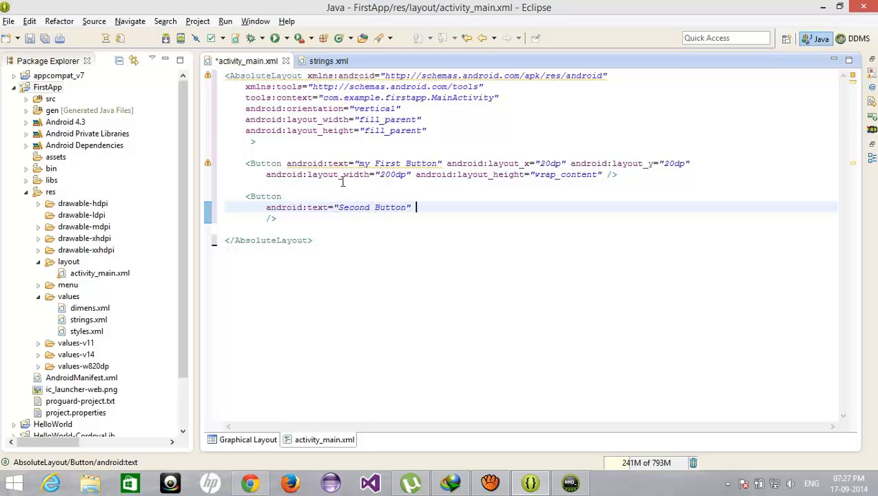
{"action": "type", "text": "android:layout_x=\"20dp"}
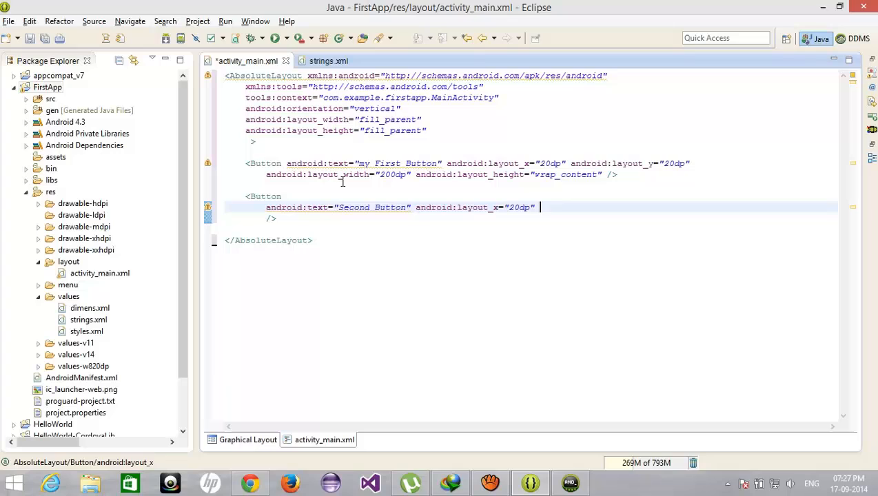
{"action": "type", "text": "android:layout_y=\""}
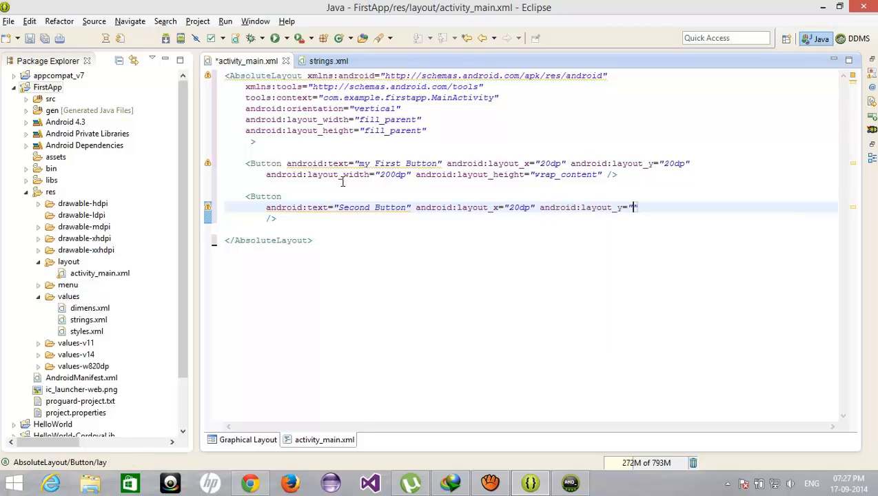
{"action": "type", "text": "80dp"}
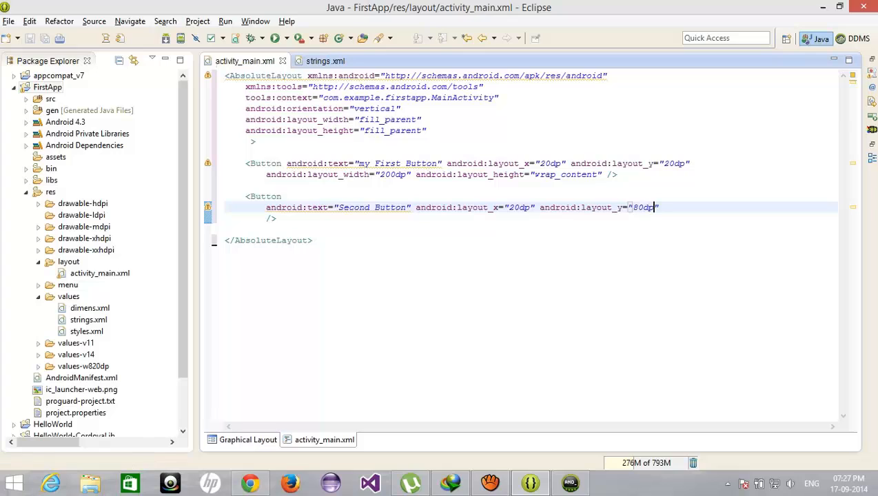
Step: Give the Second Button width 200dp, wrap_content height, save and preview it
{"action": "type", "text": "layout_width=\"\""}
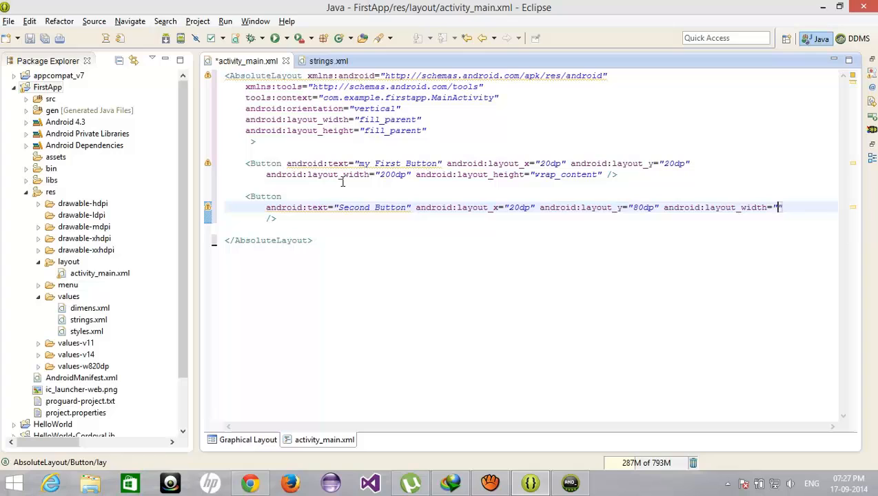
{"action": "type", "text": "200"}
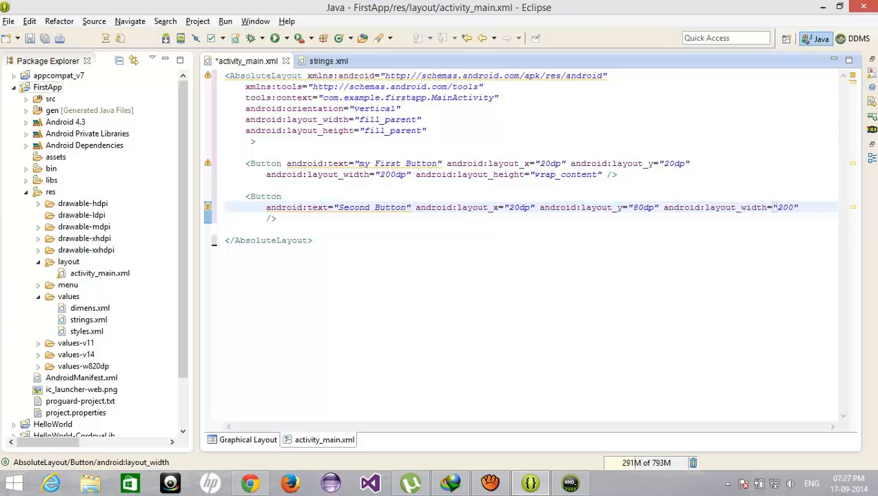
{"action": "type", "text": "h"}
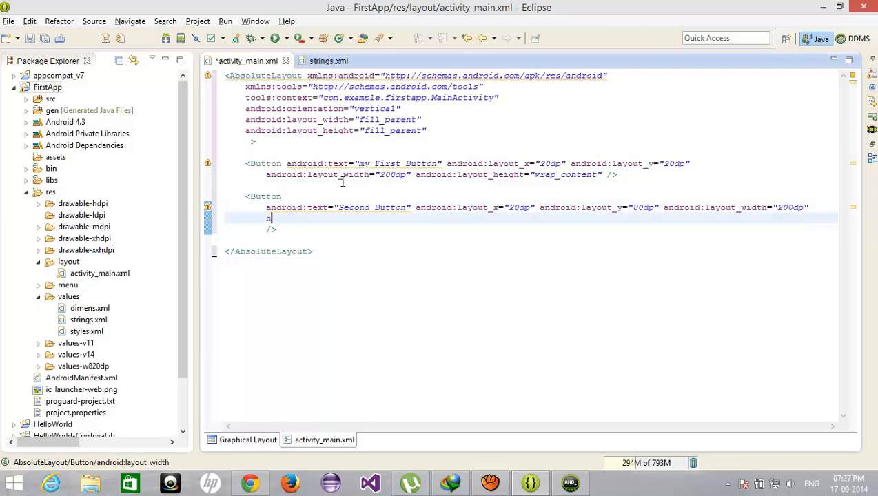
{"action": "type", "text": "android:layout_height=\"\""}
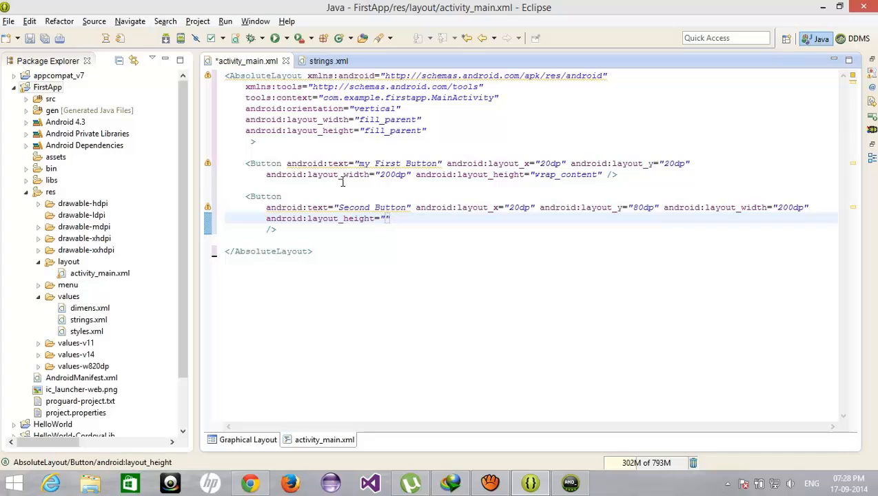
{"action": "type", "text": "wrap_content"}
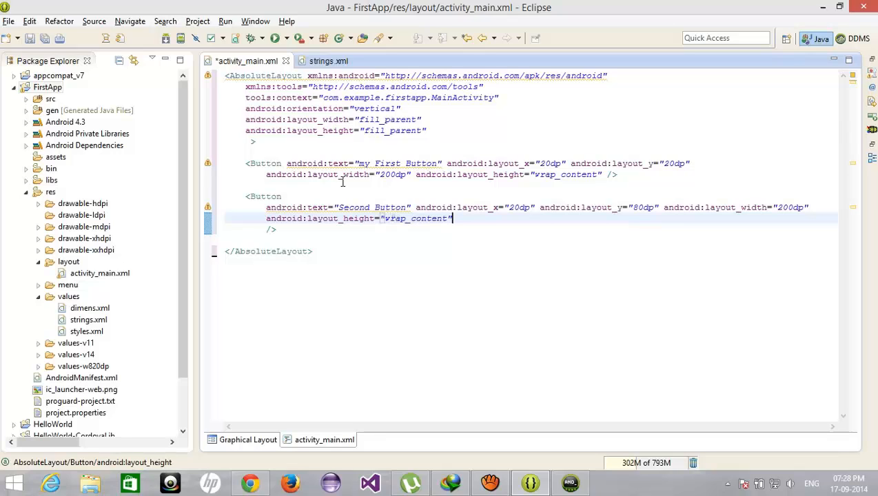
{"action": "key", "text": "ctrl+s"}
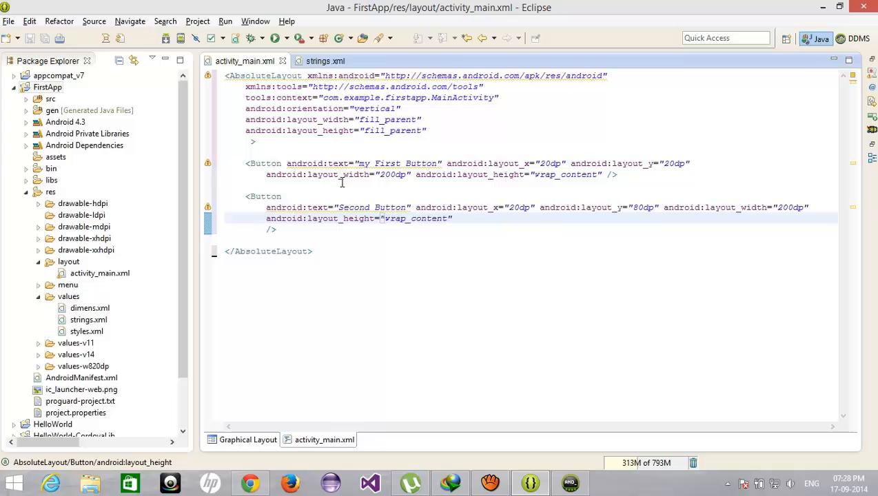
{"action": "left_click", "coordinate": [248, 440]}
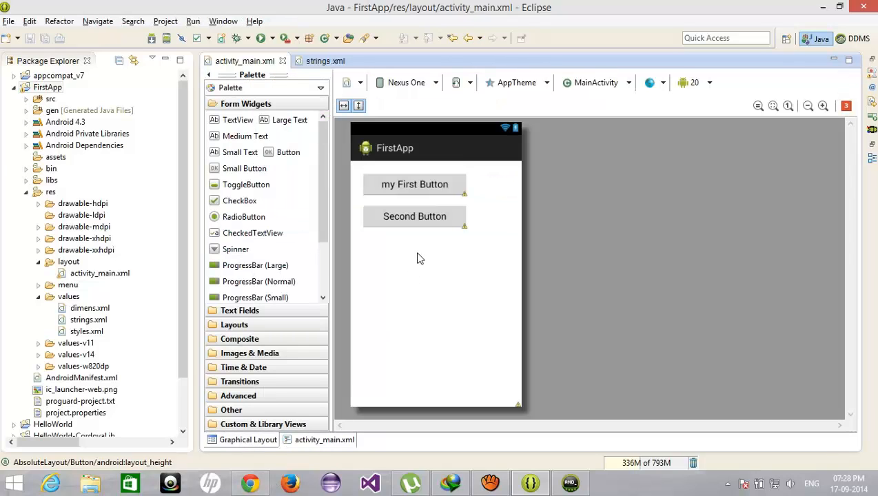
Step: Change the Second Button's layout_y to 40dp and preview it overlapping the first
{"action": "left_click", "coordinate": [414, 215]}
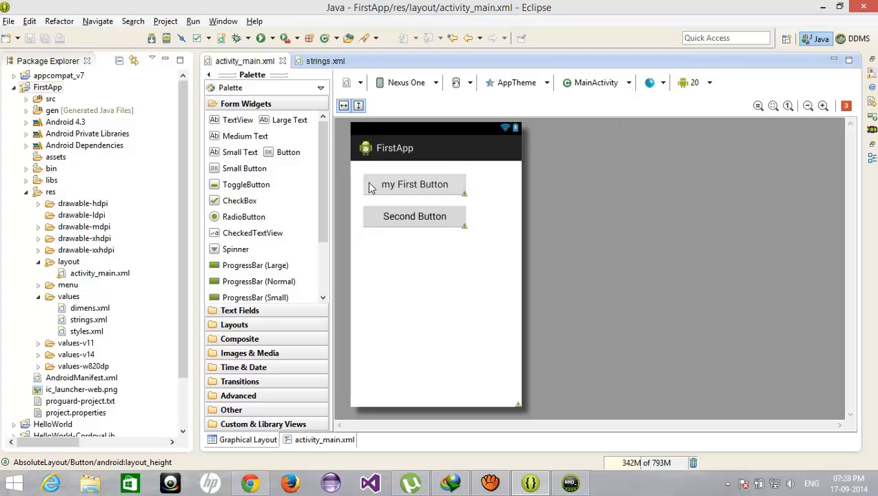
{"action": "mouse_move", "coordinate": [366, 209]}
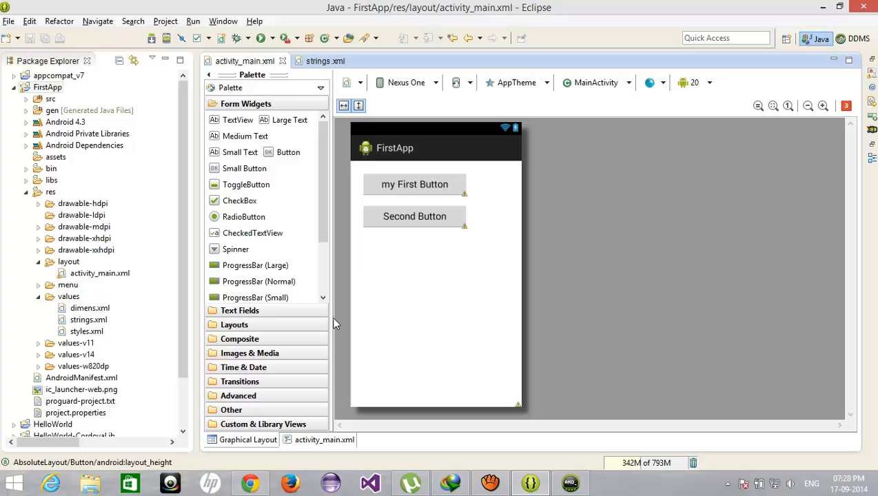
{"action": "left_click", "coordinate": [324, 440]}
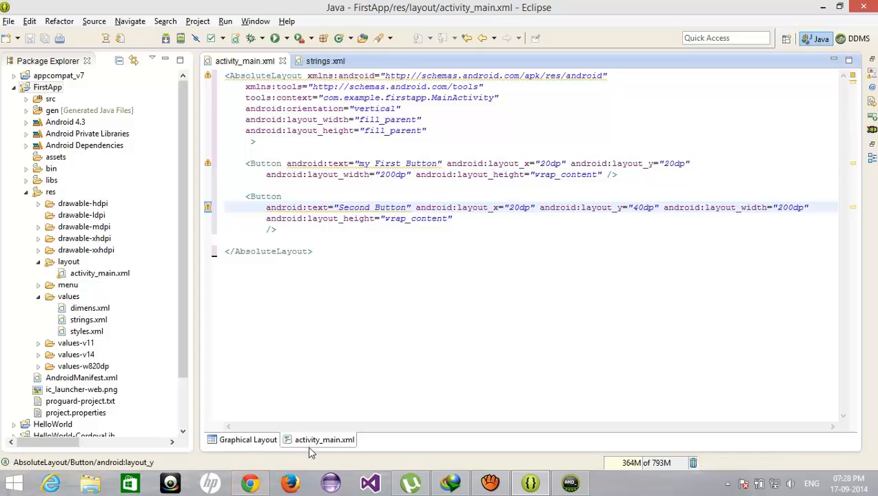
{"action": "left_click", "coordinate": [248, 439]}
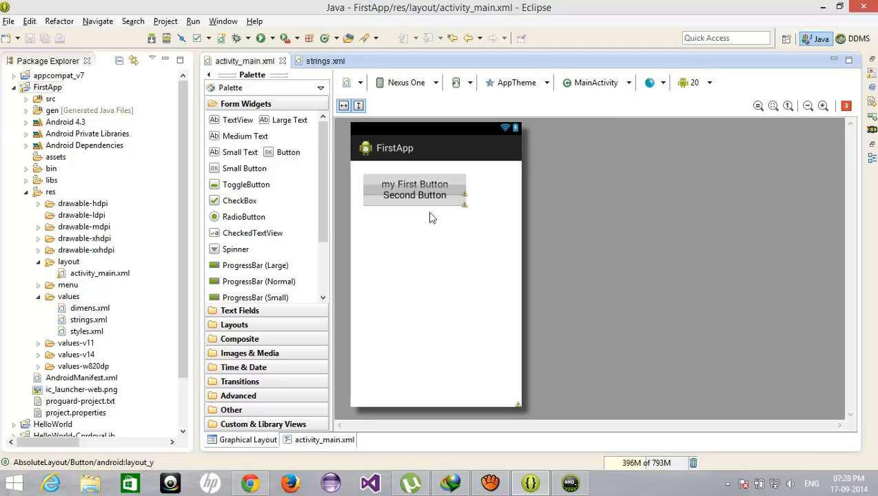
{"action": "mouse_move", "coordinate": [331, 324]}
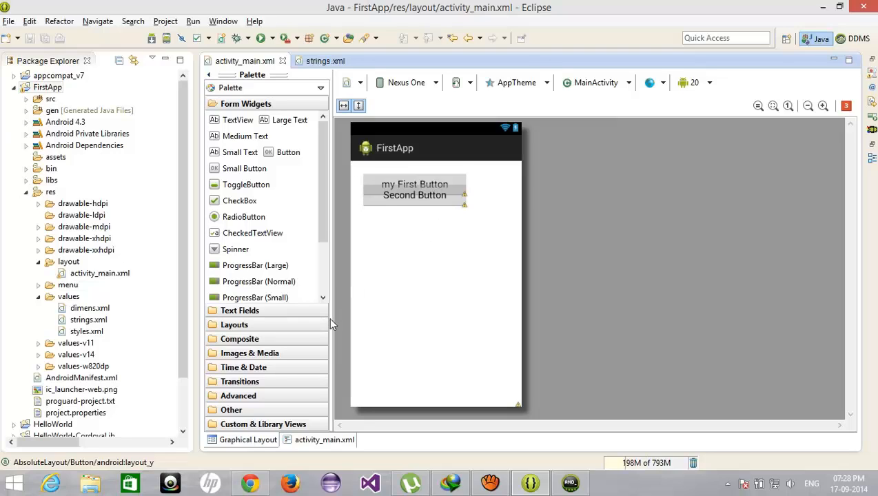
Step: Correct the Second Button's layout_y to 70dp and preview it just below the first
{"action": "left_click", "coordinate": [324, 440]}
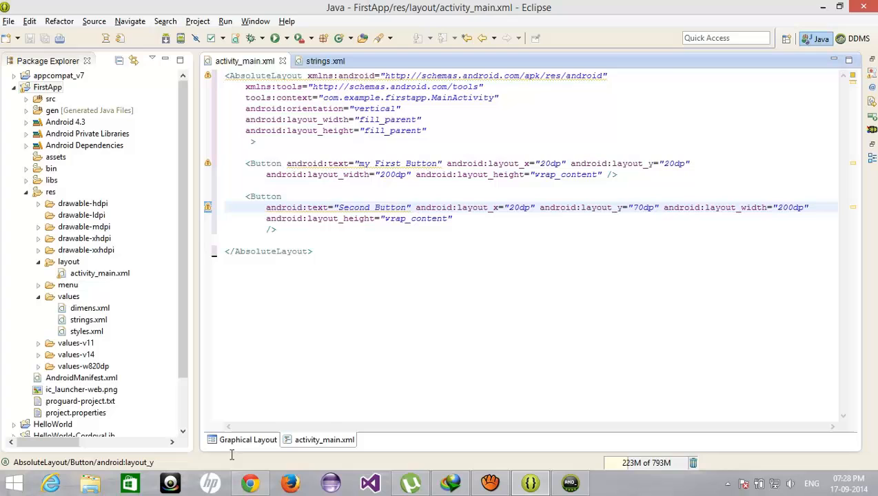
{"action": "left_click", "coordinate": [248, 440]}
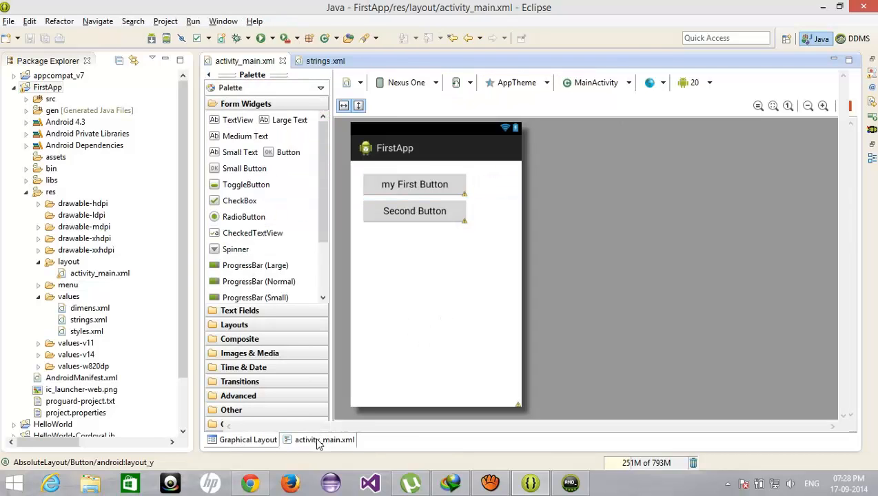
Step: Copy the second button as Third Button at layout_y 120dp and preview all three
{"action": "left_click", "coordinate": [324, 440]}
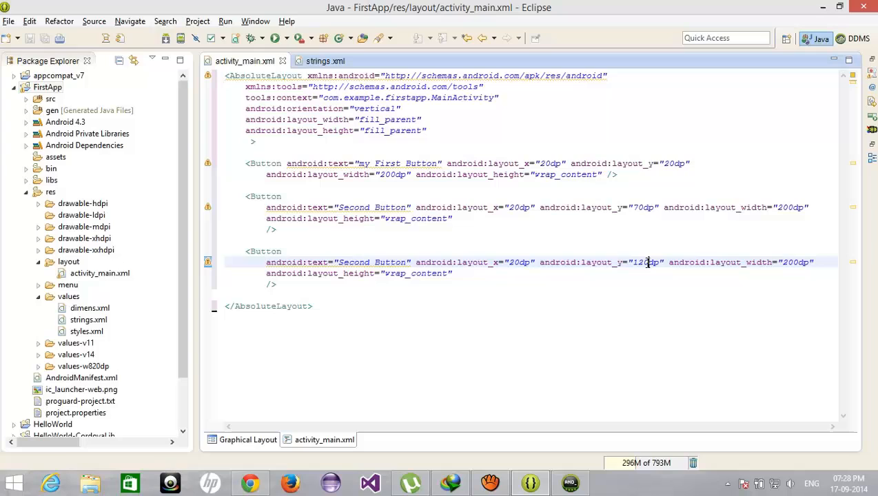
{"action": "double_click", "coordinate": [353, 262]}
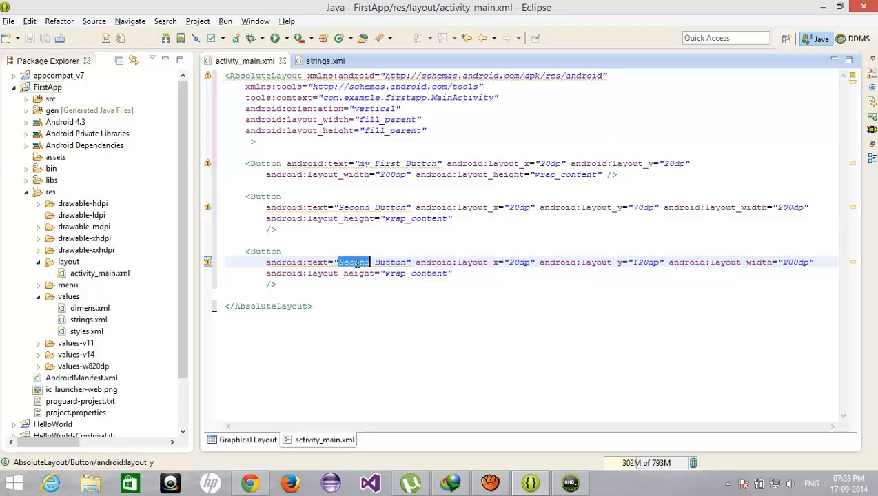
{"action": "type", "text": "Third"}
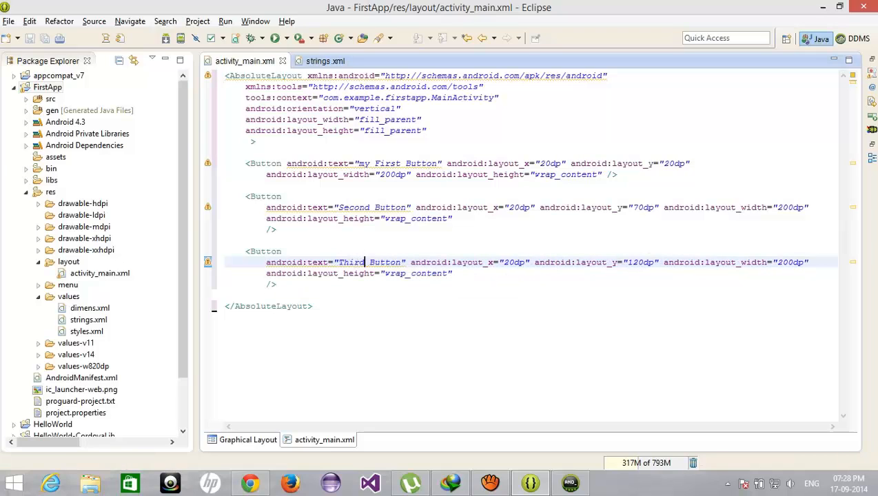
{"action": "left_click", "coordinate": [248, 440]}
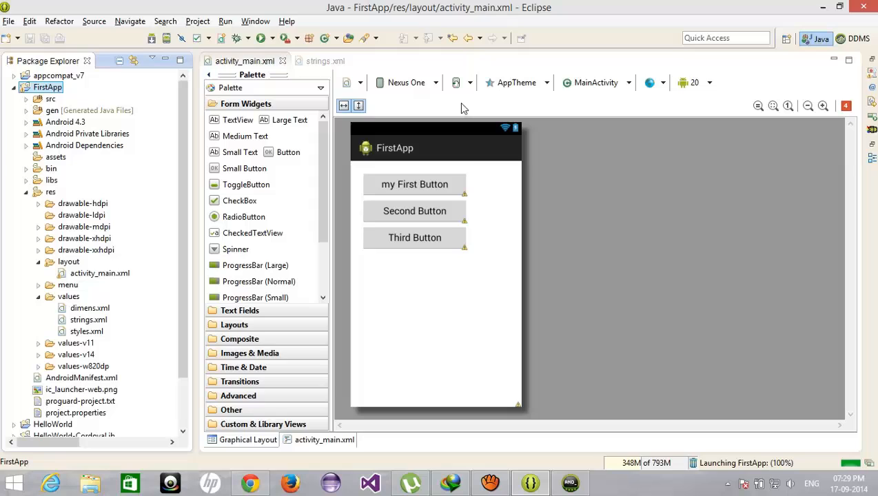
{"action": "mouse_move", "coordinate": [150, 52]}
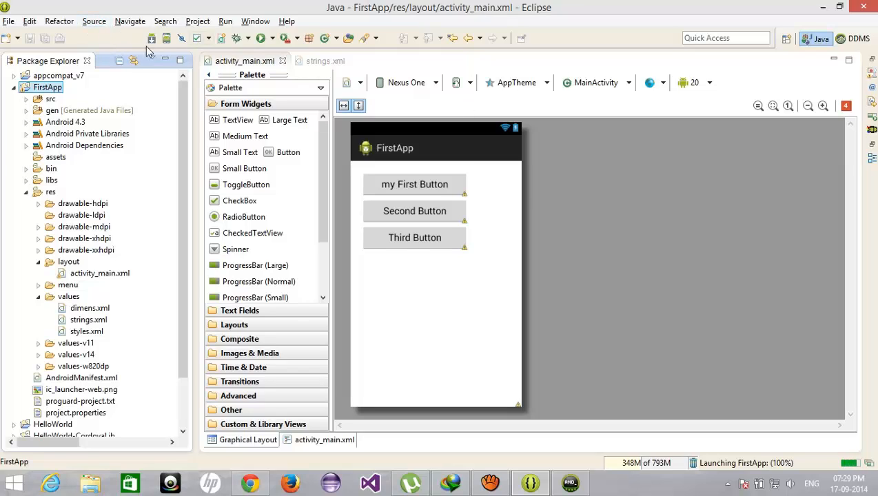
Step: Launch FirstApp on the Android emulator via the Window menu's device tools
{"action": "left_click", "coordinate": [257, 21]}
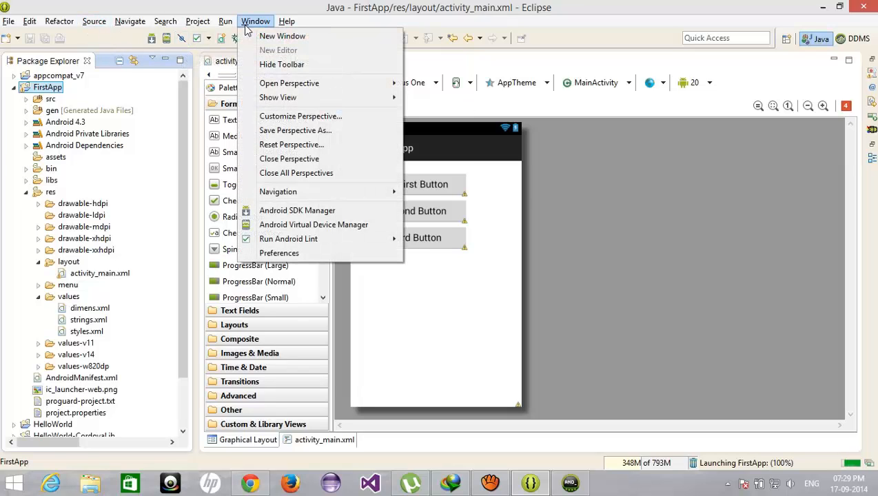
{"action": "mouse_move", "coordinate": [289, 83]}
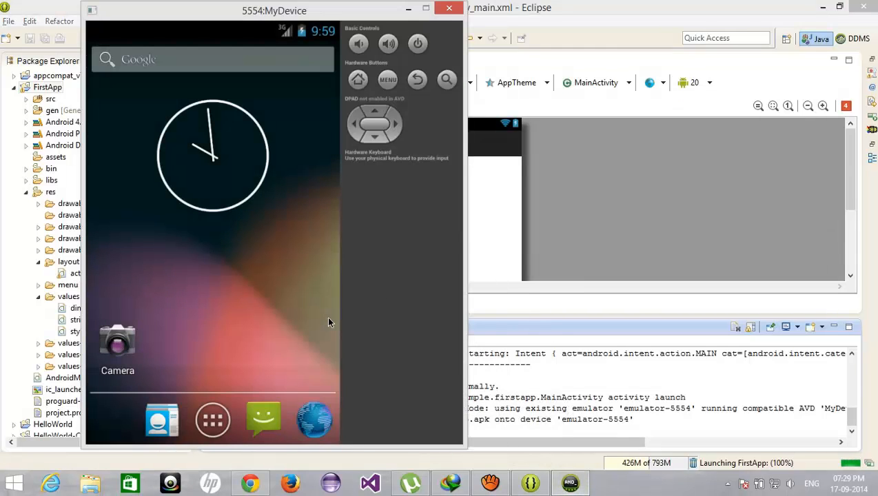
{"action": "mouse_move", "coordinate": [320, 323]}
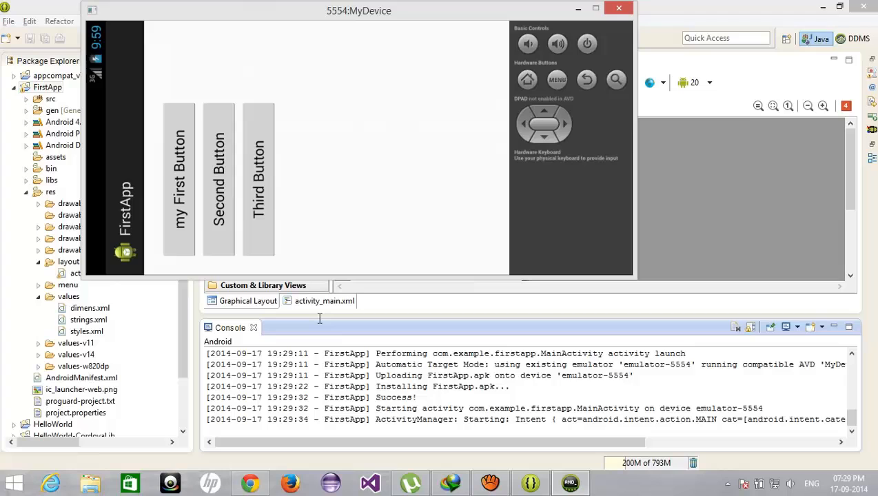
{"action": "mouse_move", "coordinate": [319, 320]}
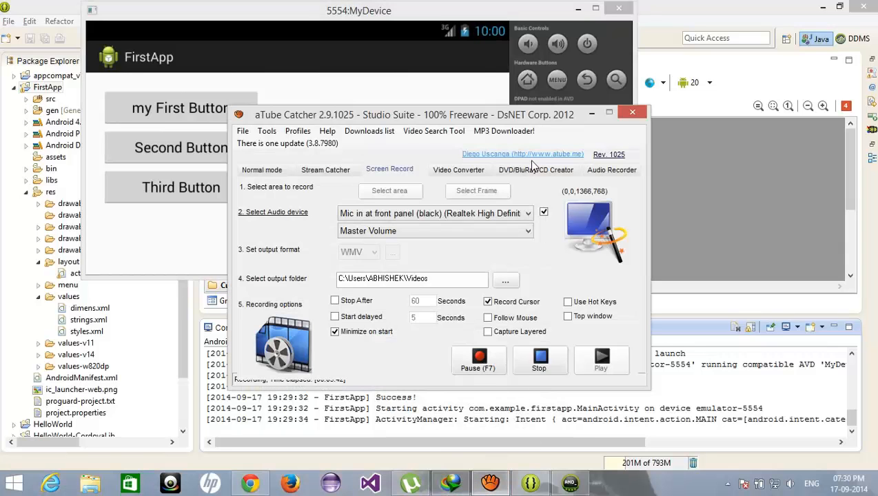
Step: View FirstApp's three stacked buttons in landscape, then return to the Eclipse layout editor
{"action": "left_click", "coordinate": [632, 112]}
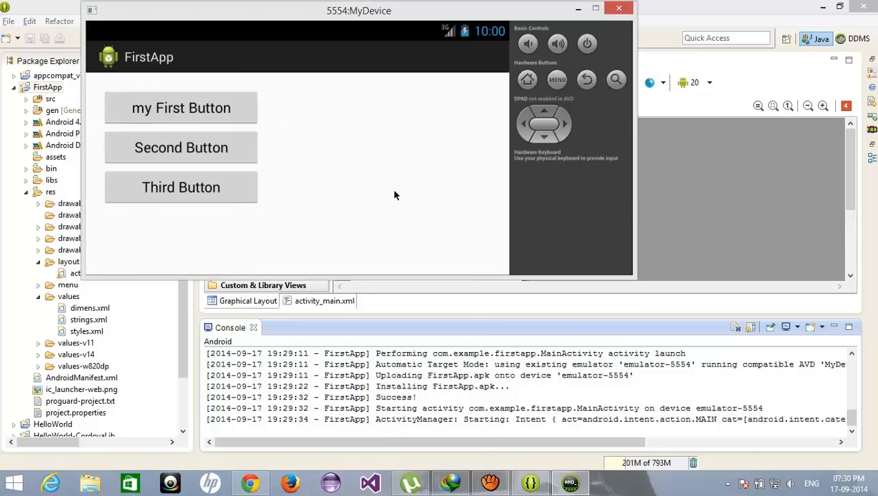
{"action": "mouse_move", "coordinate": [113, 81]}
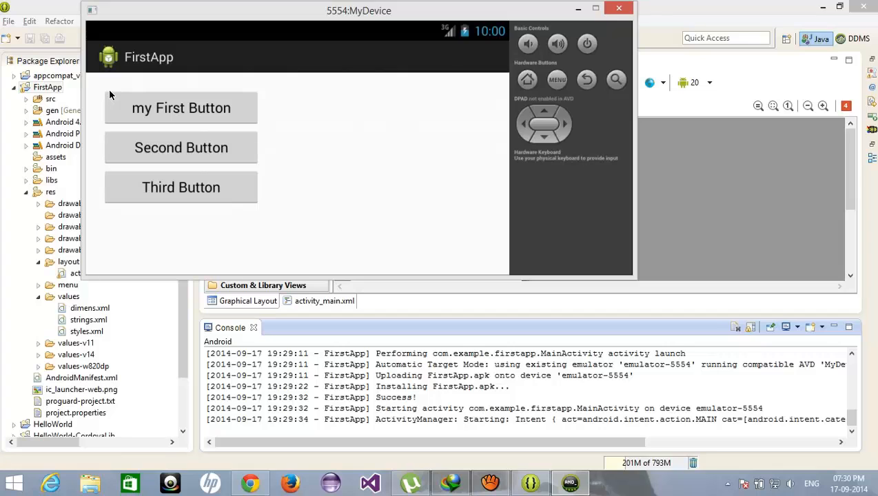
{"action": "mouse_move", "coordinate": [306, 189]}
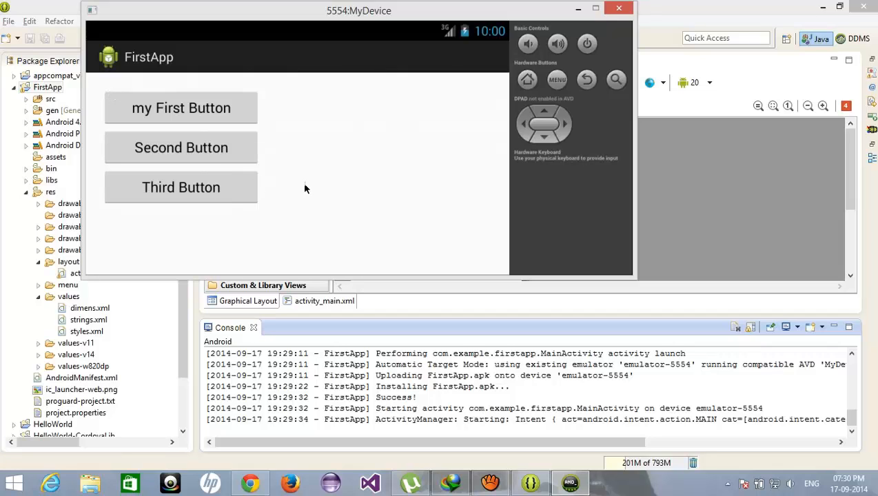
{"action": "left_click", "coordinate": [618, 8]}
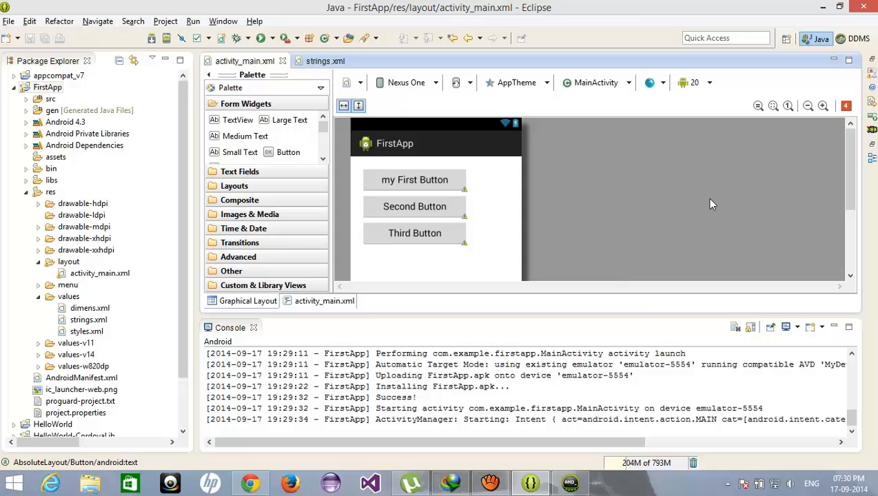